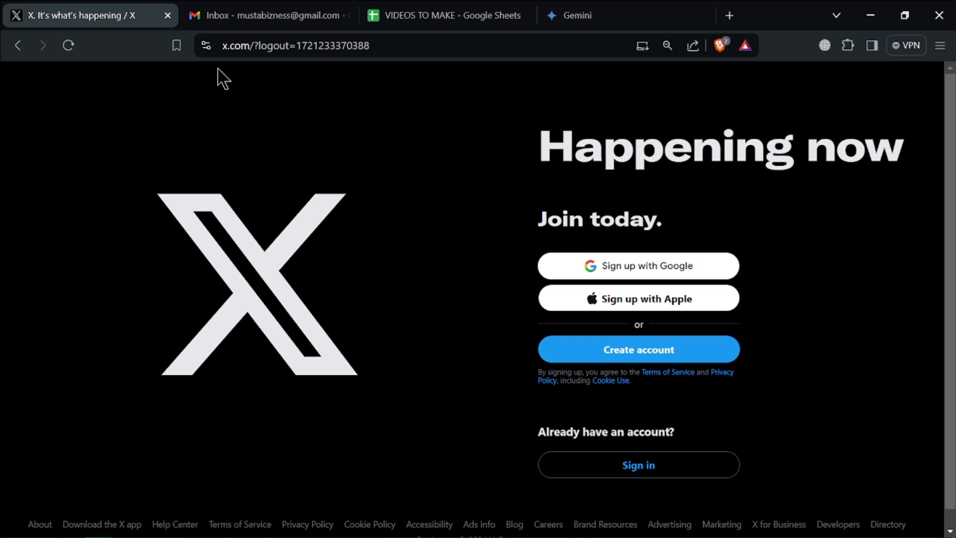
pyautogui.moveTo(678, 194)
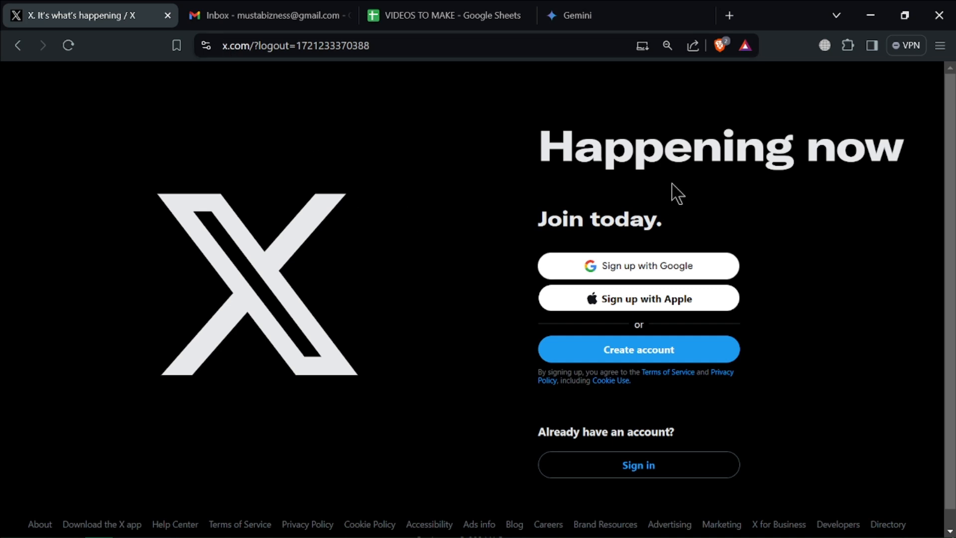
pyautogui.moveTo(633, 278)
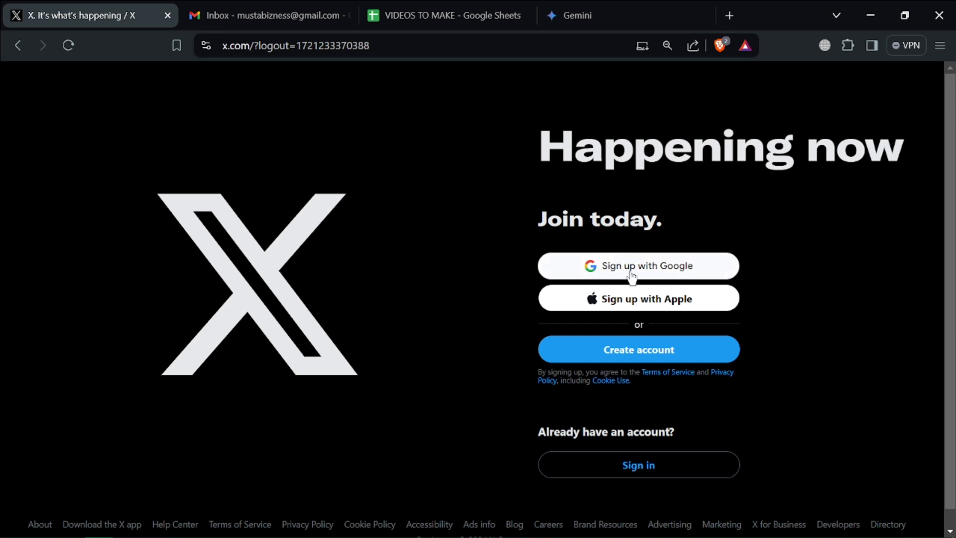
pyautogui.moveTo(655, 308)
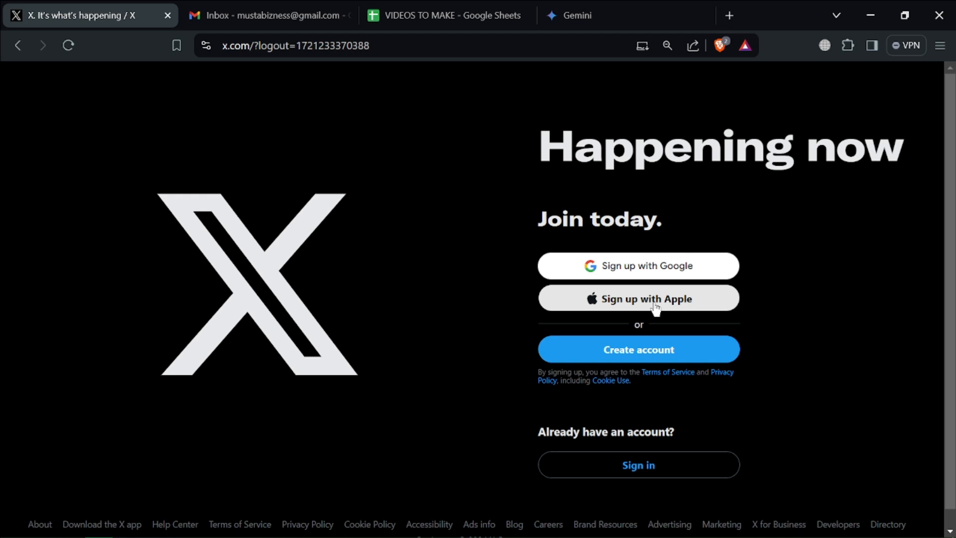
pyautogui.moveTo(638, 358)
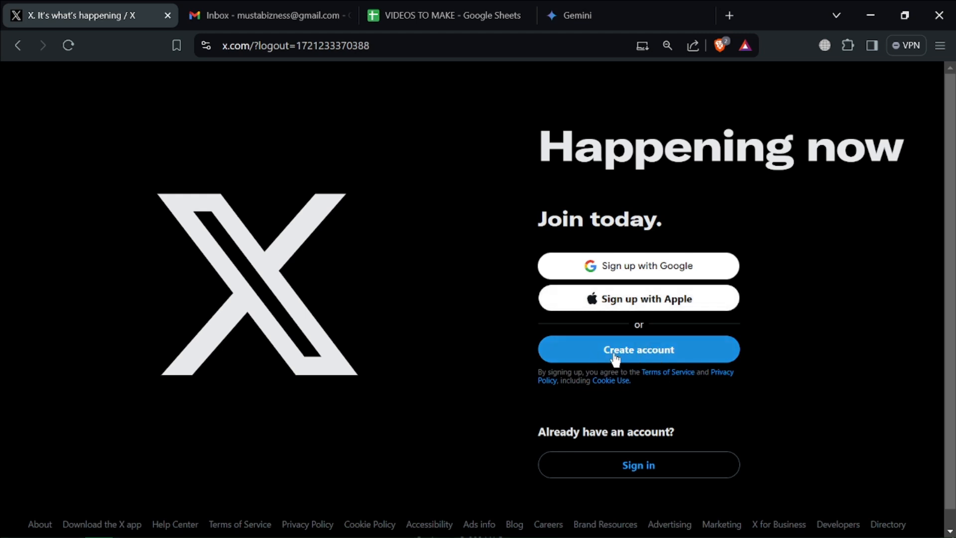
pyautogui.moveTo(668, 274)
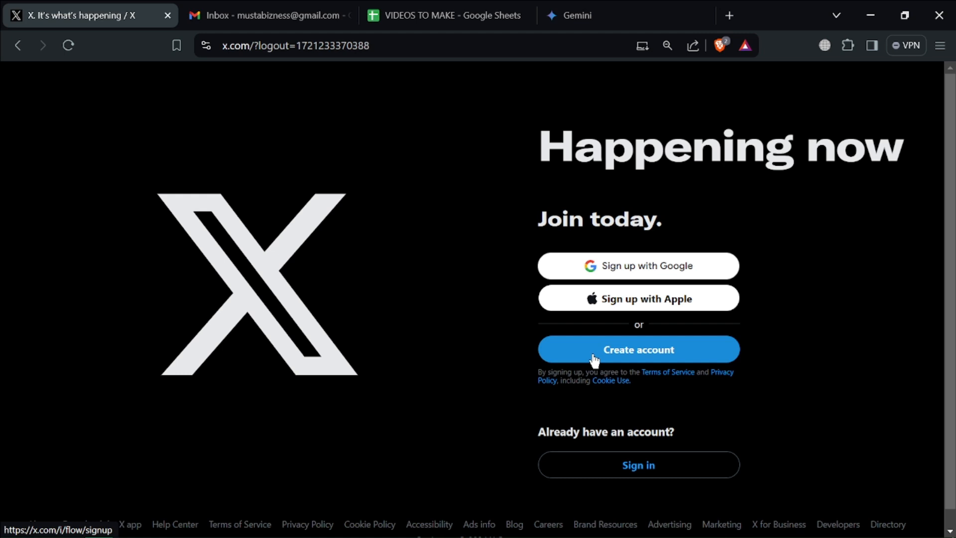
pyautogui.moveTo(652, 358)
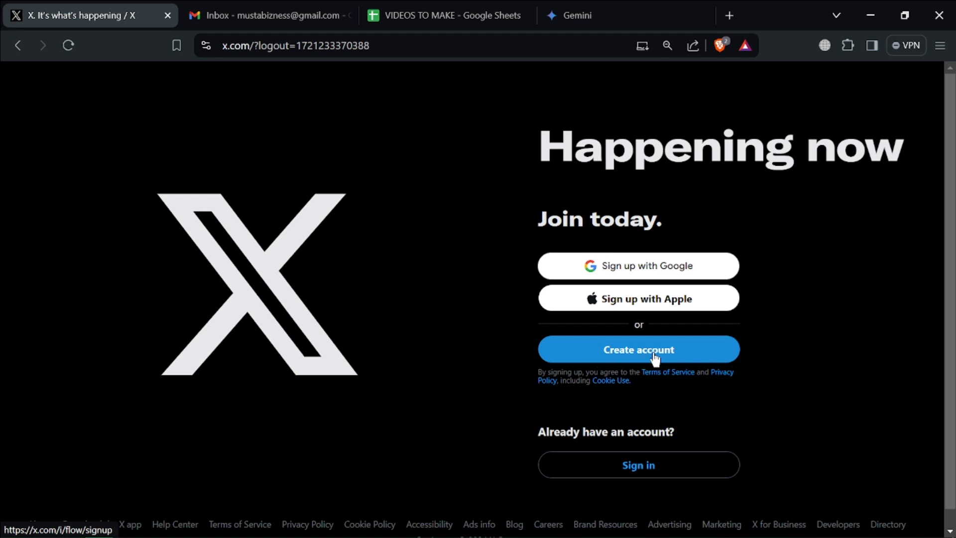
# Begin creating a new X account from the logged-out welcome page.
pyautogui.click(638, 266)
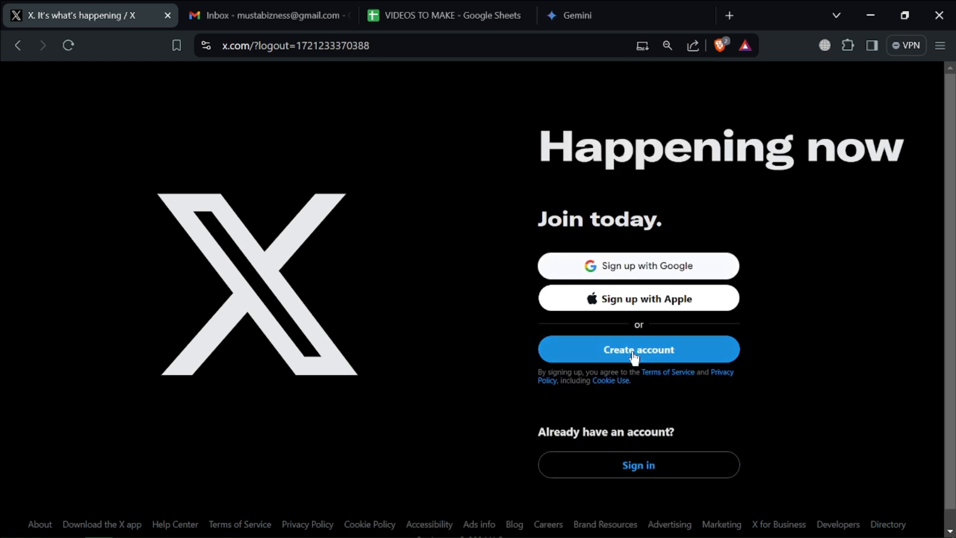
pyautogui.click(639, 350)
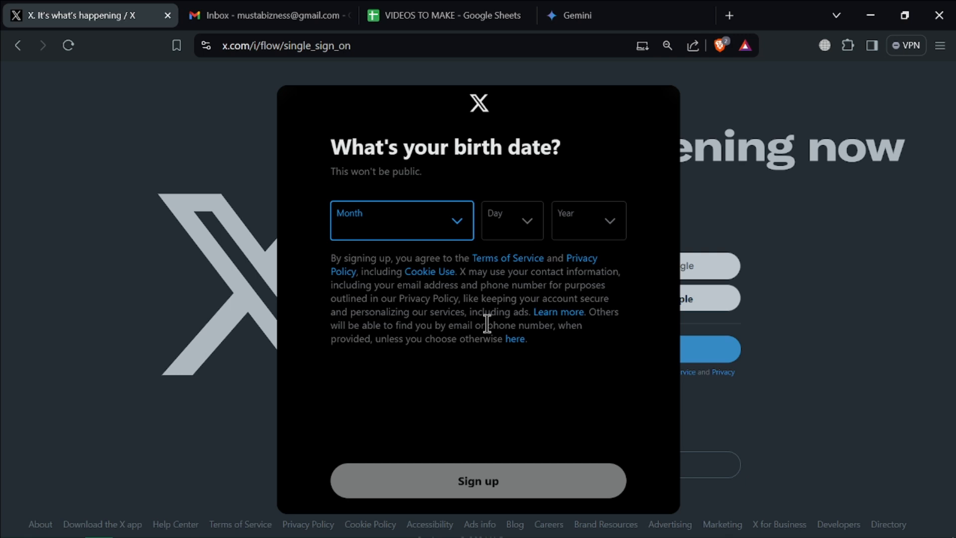
# Enter March 4 and a birth year as the sign-up birth date.
pyautogui.click(402, 221)
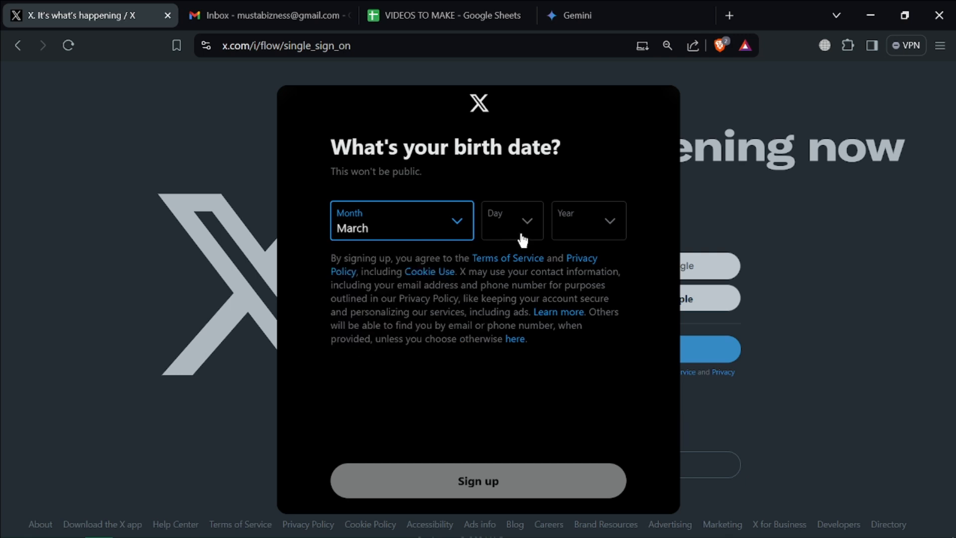
pyautogui.click(587, 221)
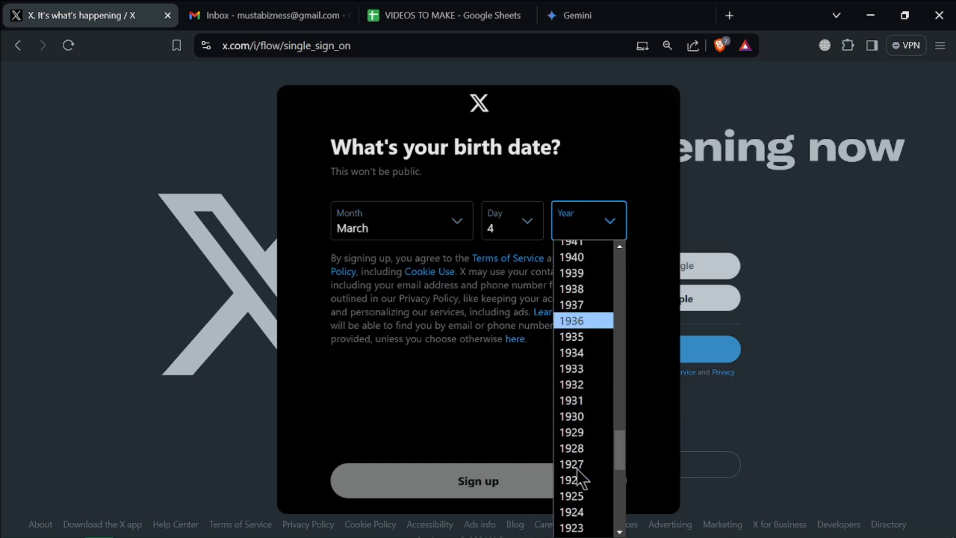
pyautogui.click(571, 464)
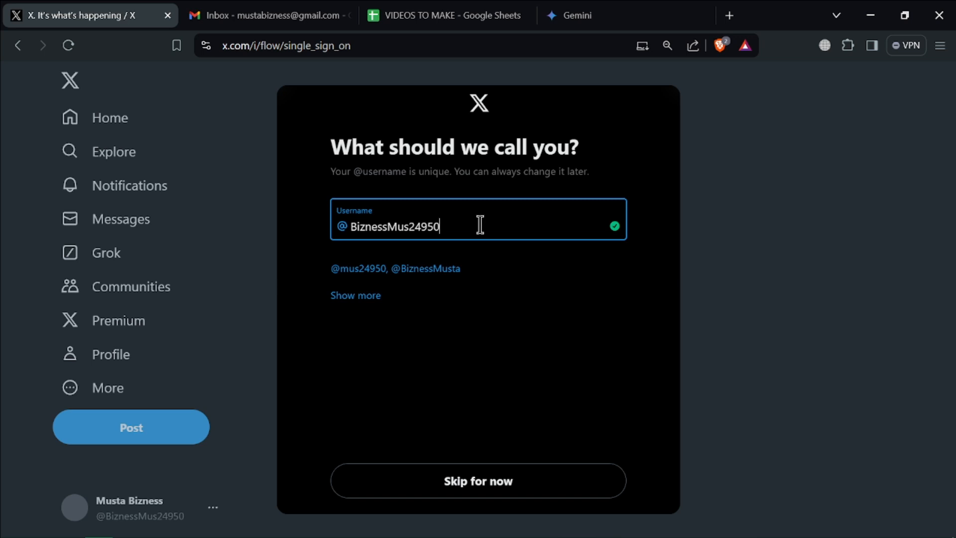
# Set the username to 'Mustabizness69' and continue.
pyautogui.write('M')
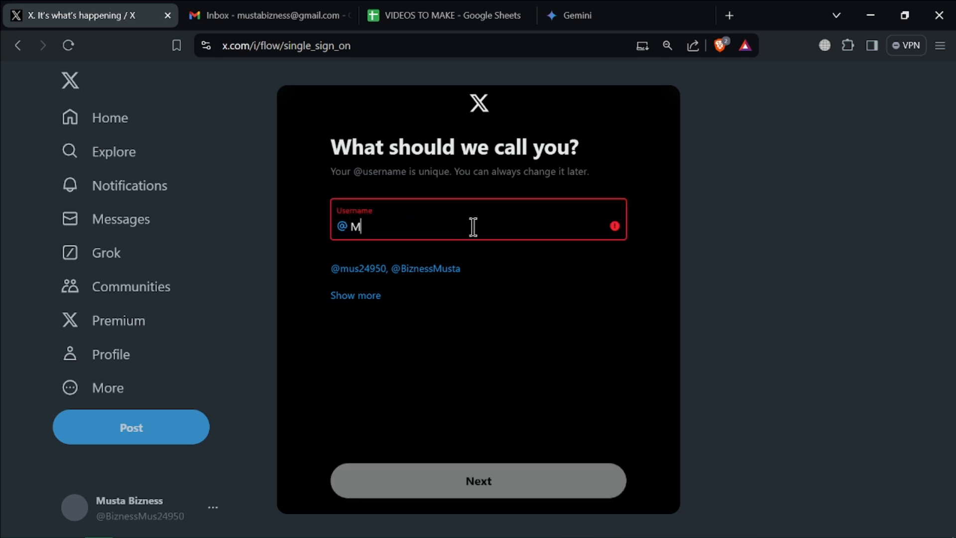
pyautogui.write('ustabizness')
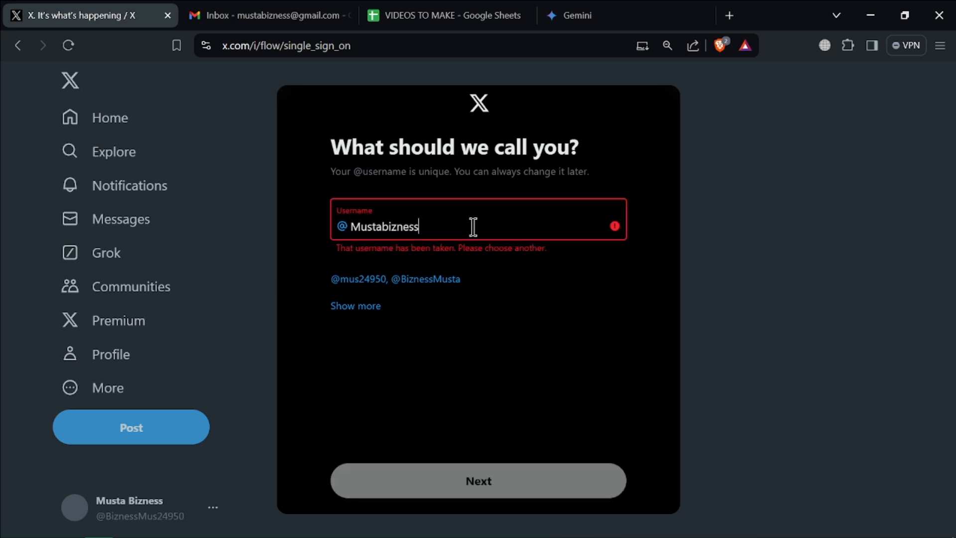
pyautogui.write('69')
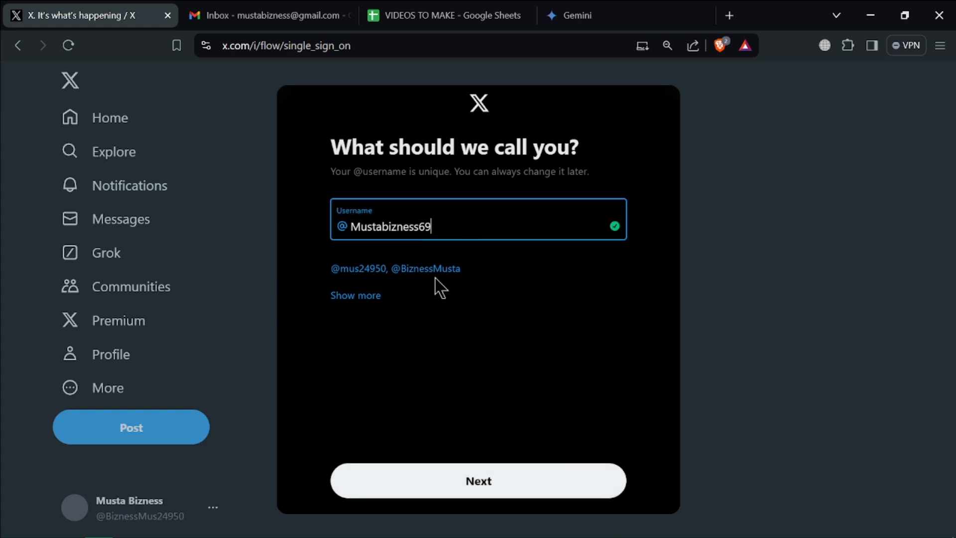
pyautogui.click(479, 480)
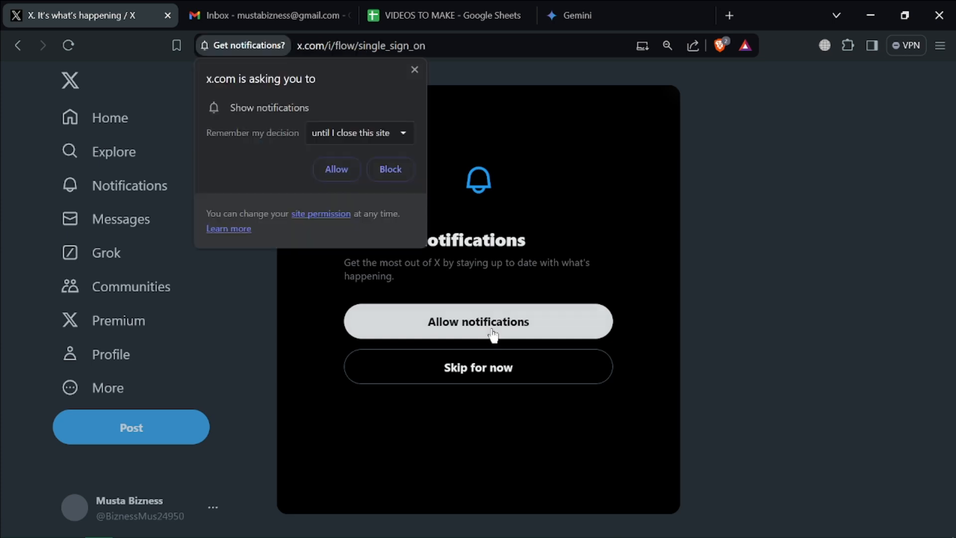
# Allow notifications, pick Music, Entertainment, Sports and Gaming, then skip topics and follow suggestions.
pyautogui.click(337, 168)
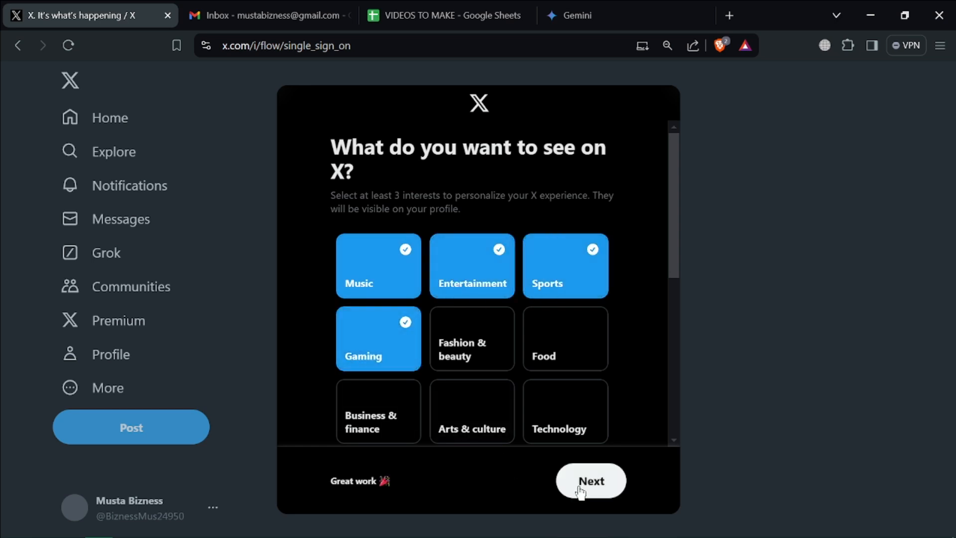
pyautogui.click(590, 481)
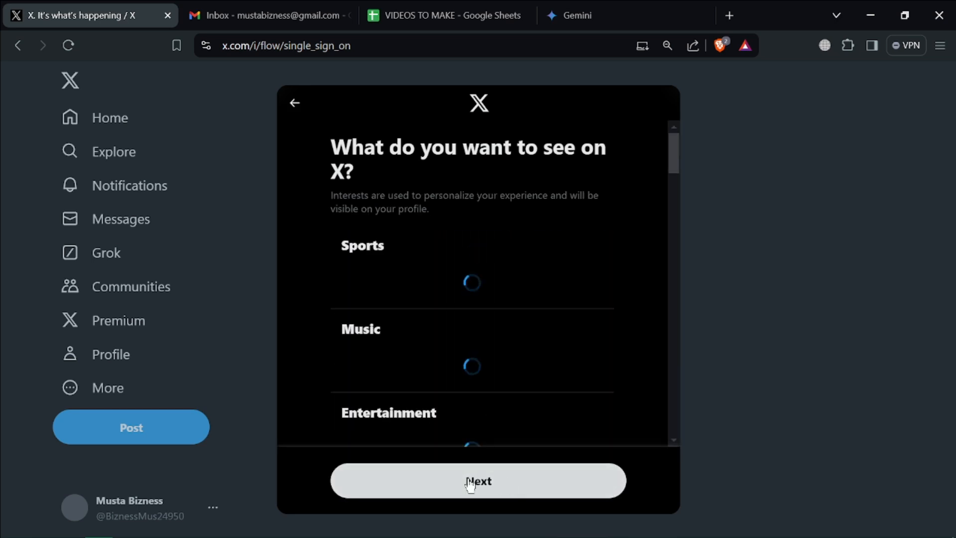
pyautogui.click(477, 480)
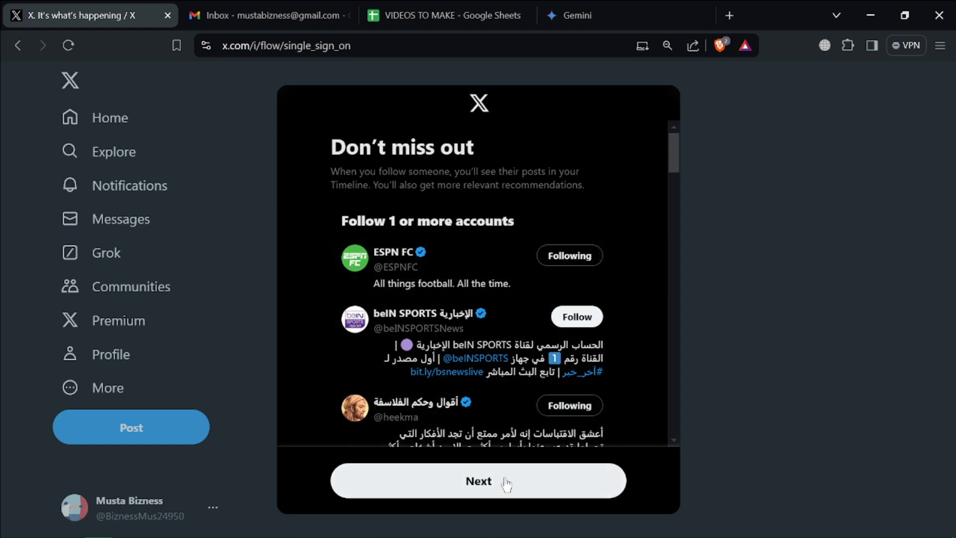
pyautogui.click(478, 481)
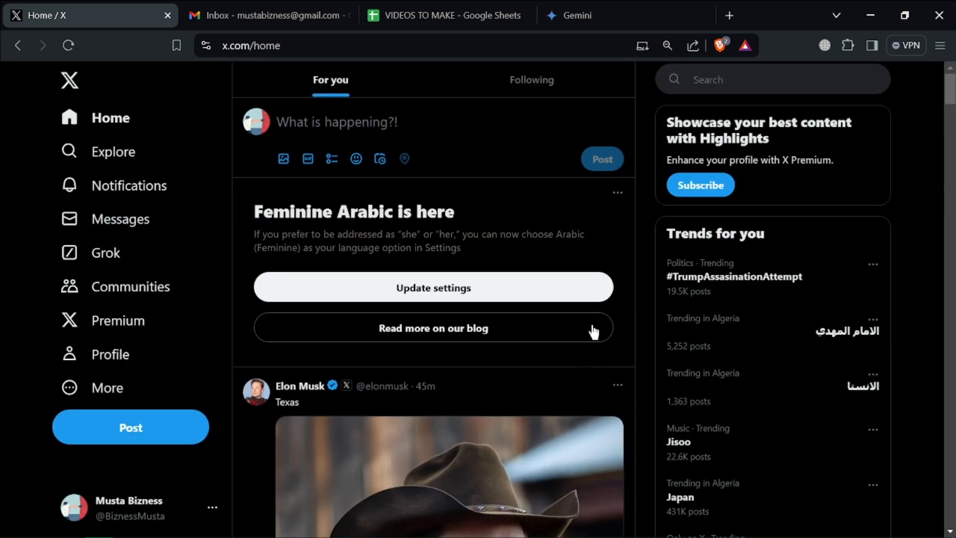
pyautogui.moveTo(650, 225)
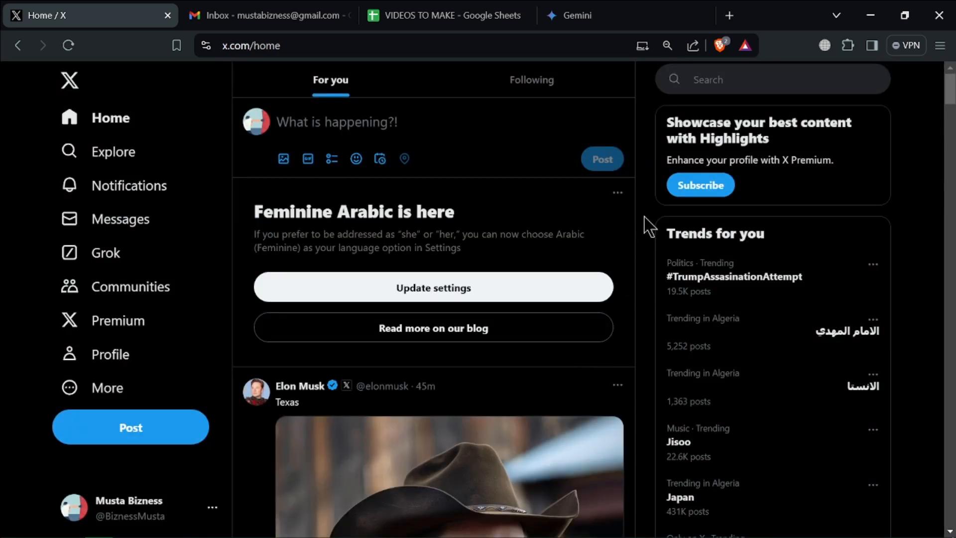